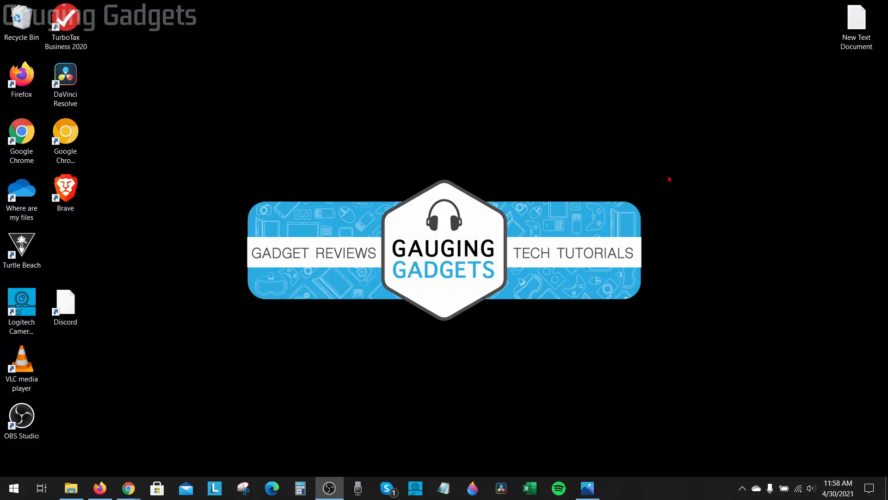
mouse_move(636, 446)
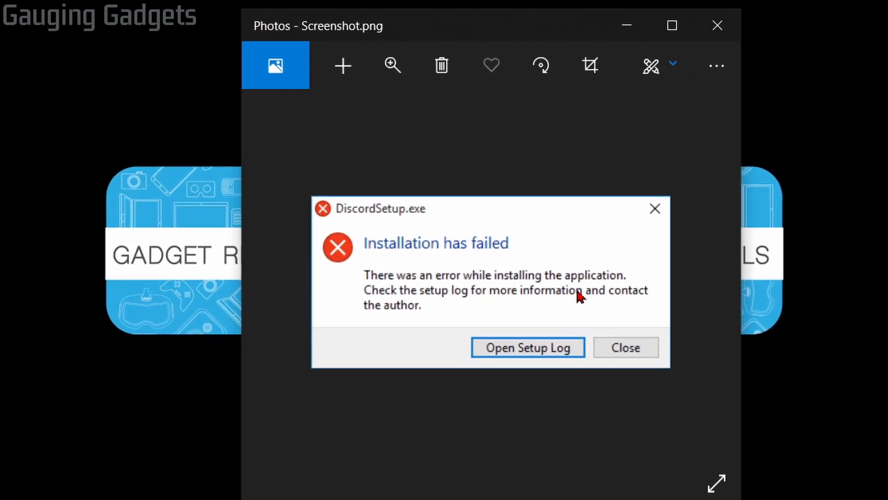
mouse_move(486, 316)
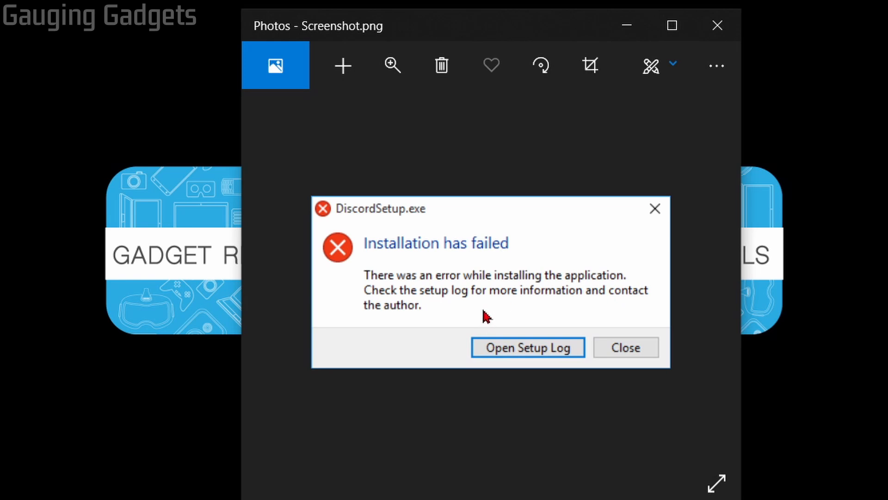
mouse_move(527, 265)
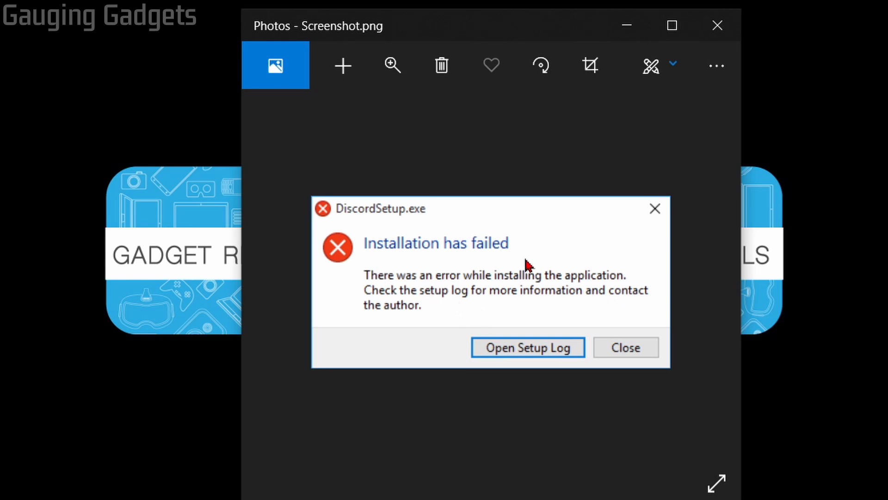
mouse_move(374, 226)
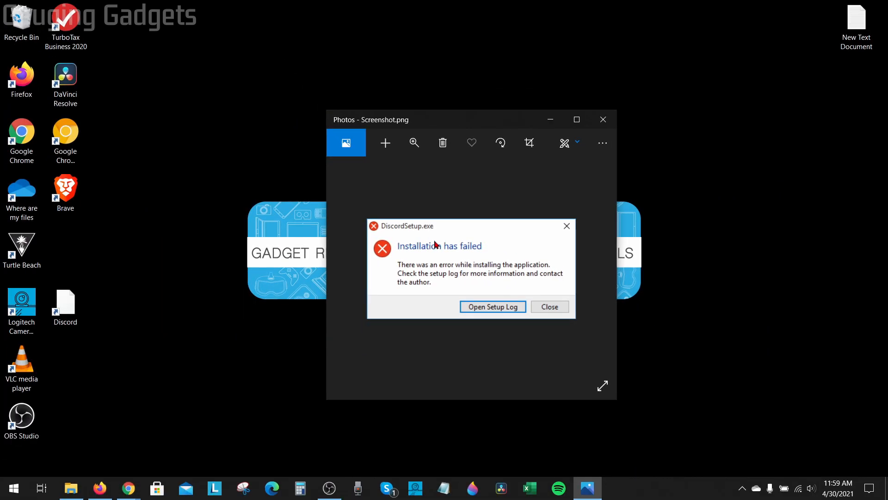
mouse_move(427, 231)
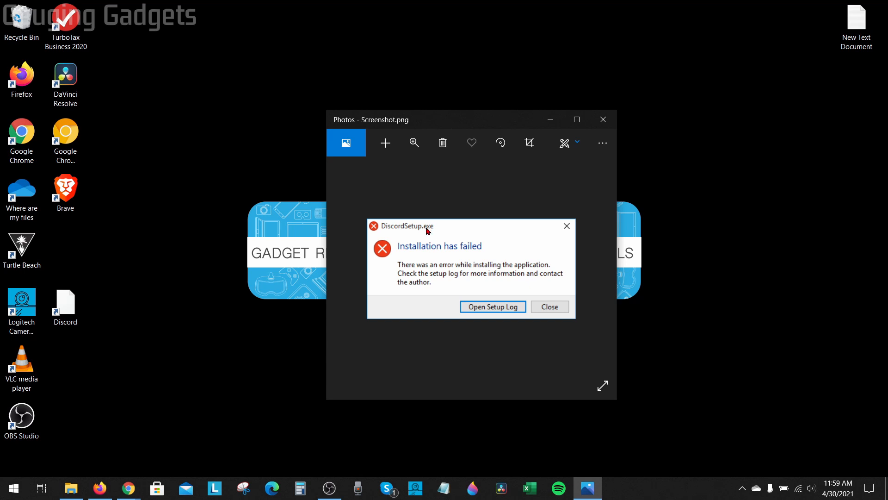
mouse_move(790, 277)
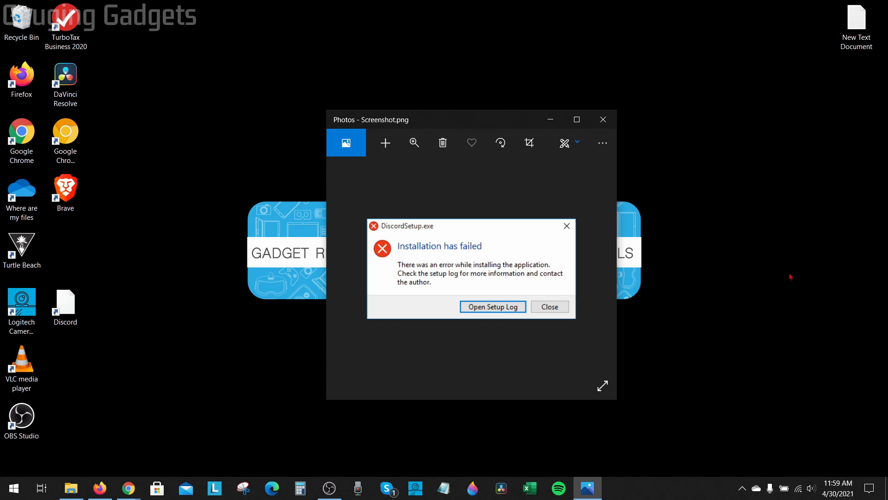
mouse_move(751, 268)
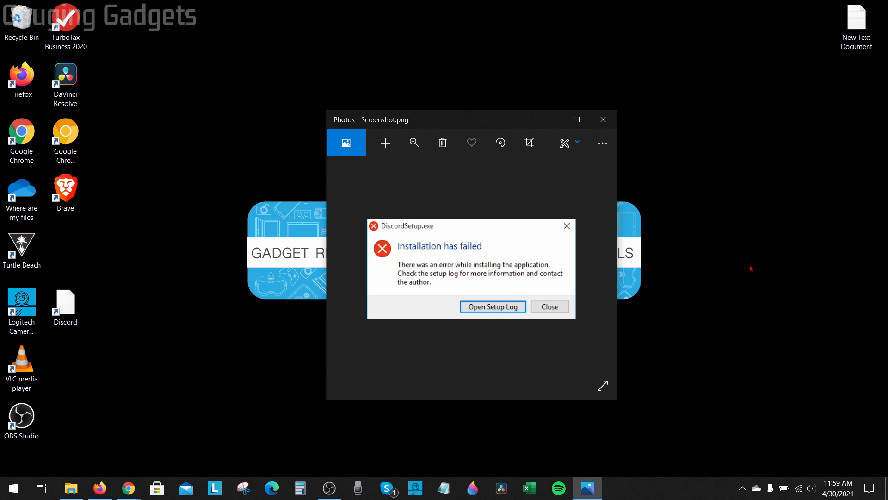
mouse_move(673, 250)
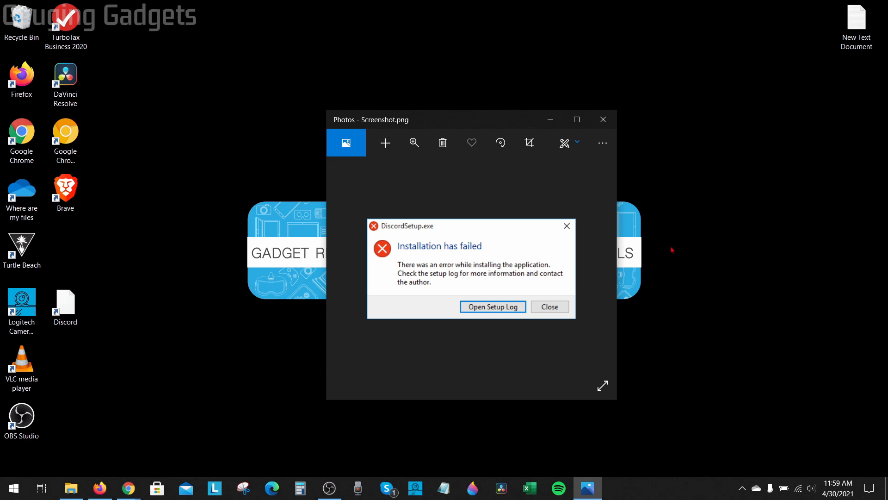
Step: Launch Task Manager from the Start button's quick links menu
click(549, 306)
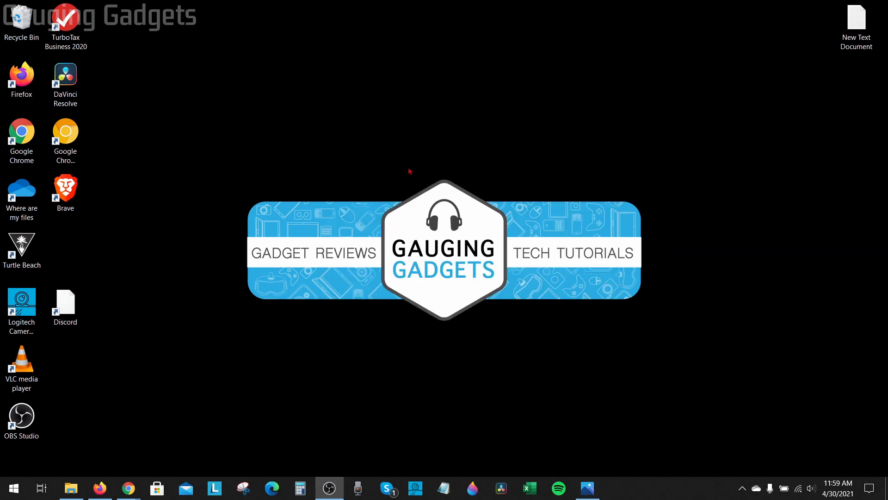
mouse_move(391, 169)
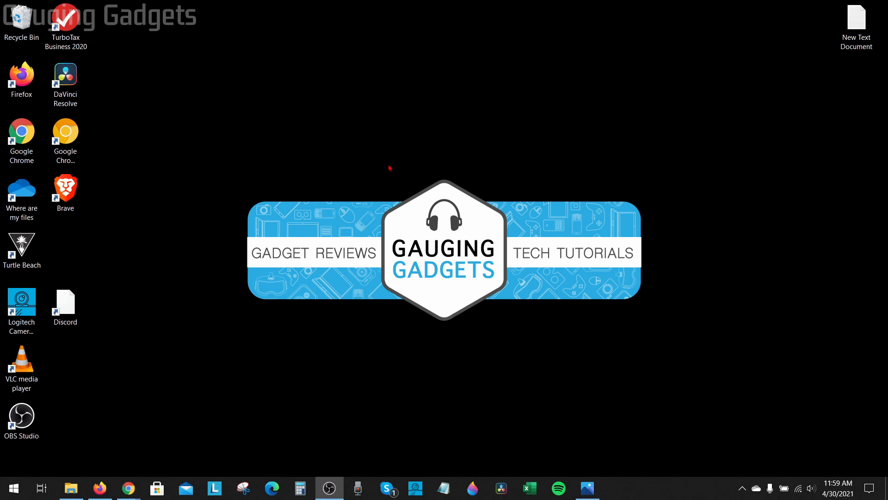
mouse_move(371, 204)
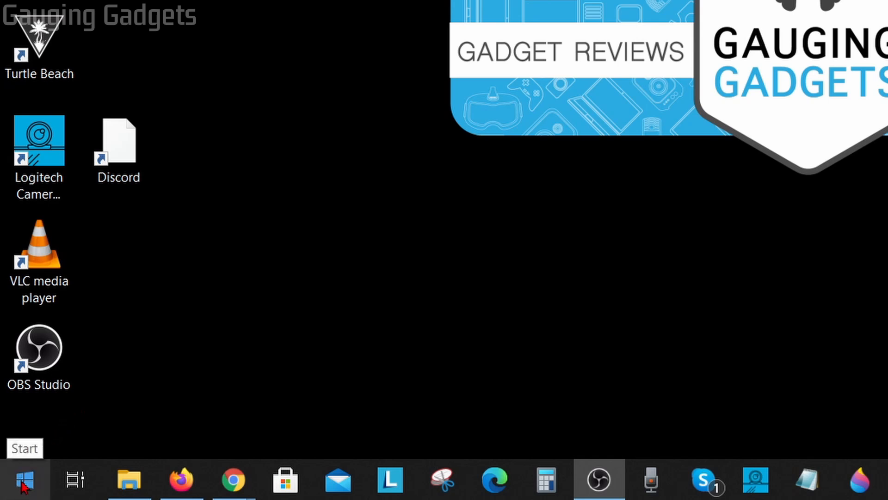
right_click(22, 480)
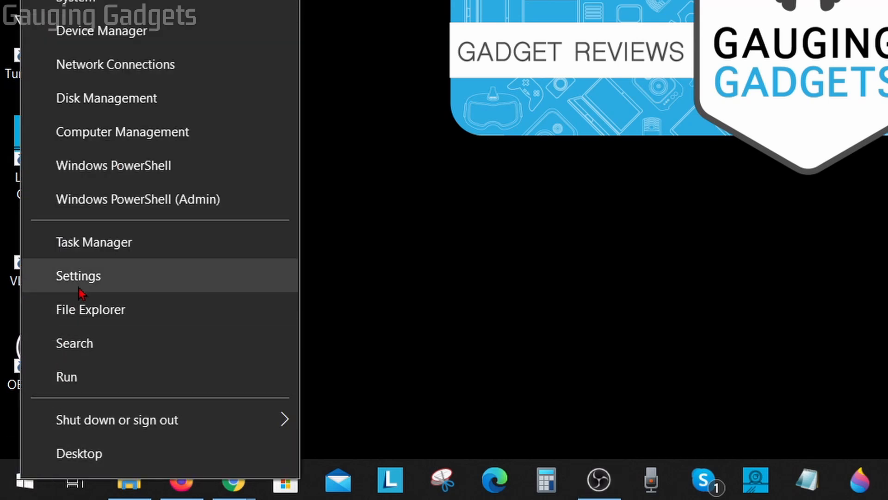
click(94, 241)
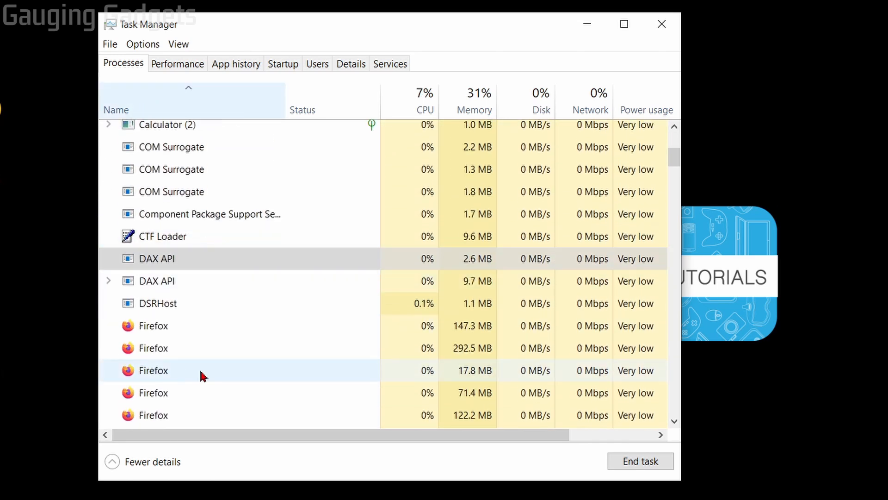
Step: Bring up the actions menu for the DAX API process in the Processes list
click(155, 258)
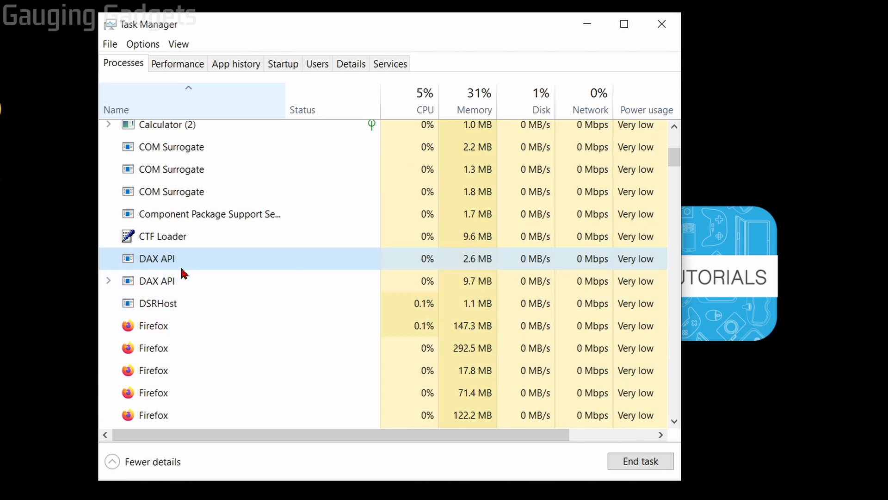
right_click(156, 258)
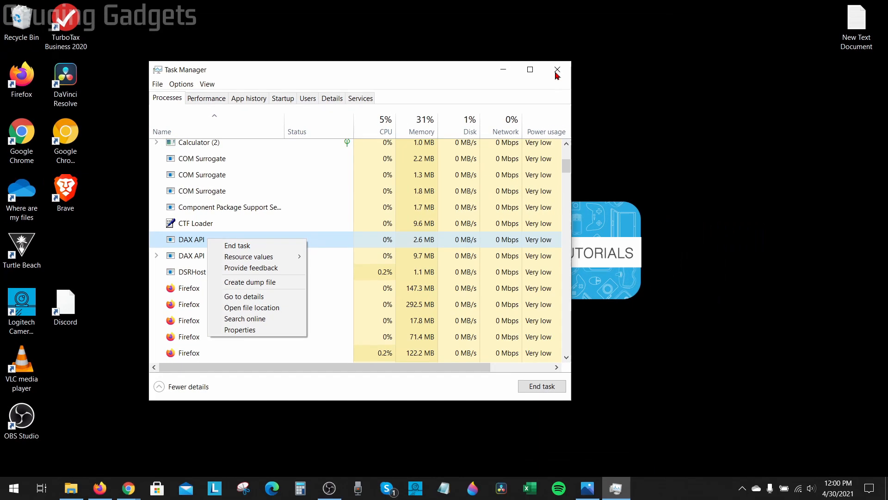
Step: Close Task Manager and enter %appdata% in the Run dialog's Open box
click(556, 69)
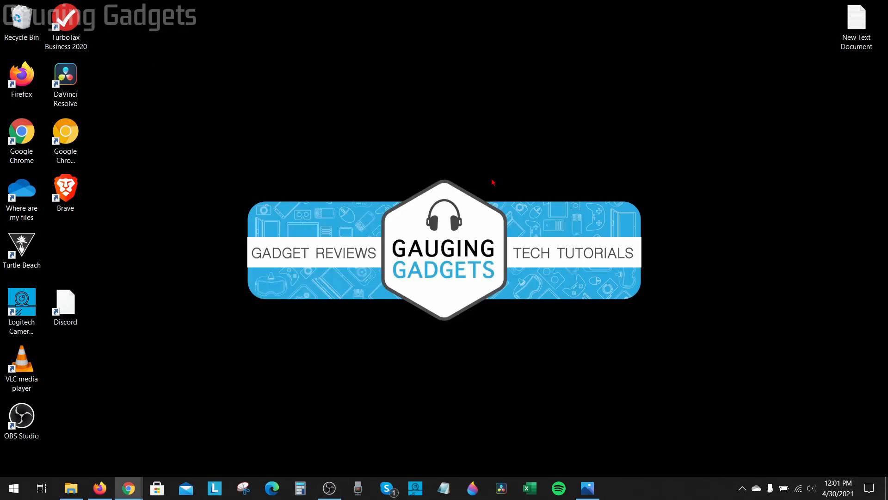
mouse_move(480, 186)
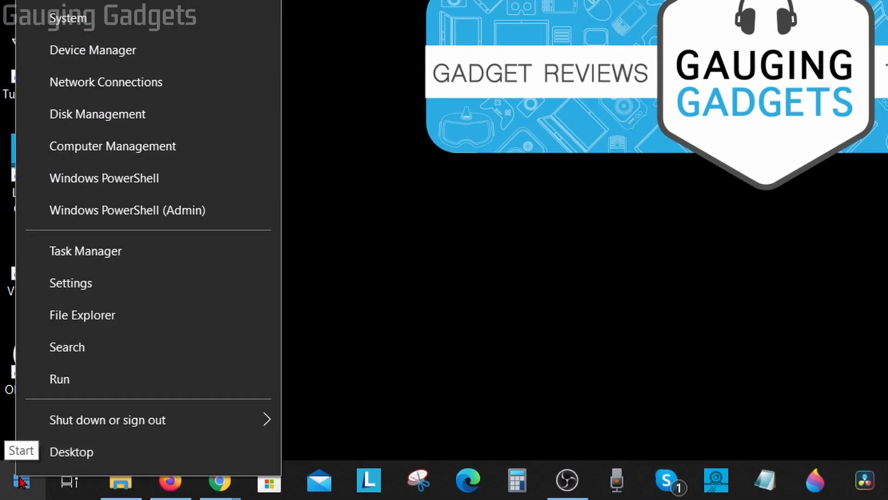
click(59, 380)
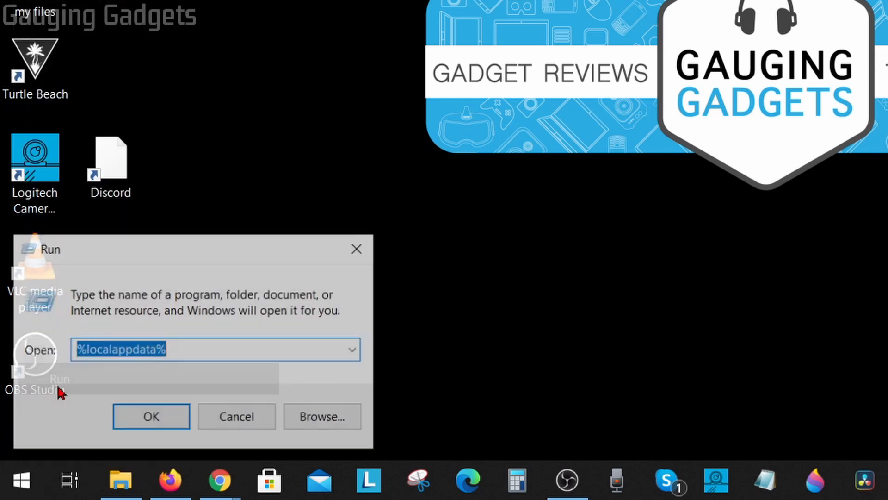
text(%appdata%)
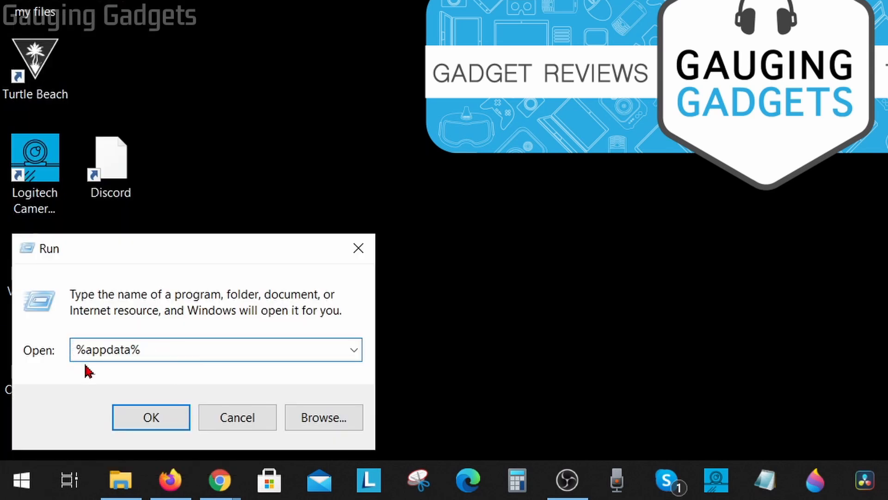
mouse_move(128, 368)
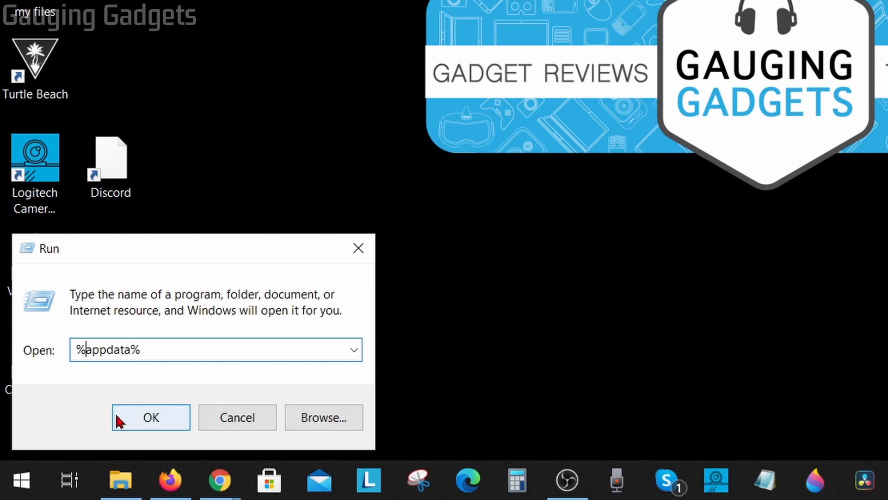
Step: Delete the discord folder from the AppData Roaming folder
click(150, 417)
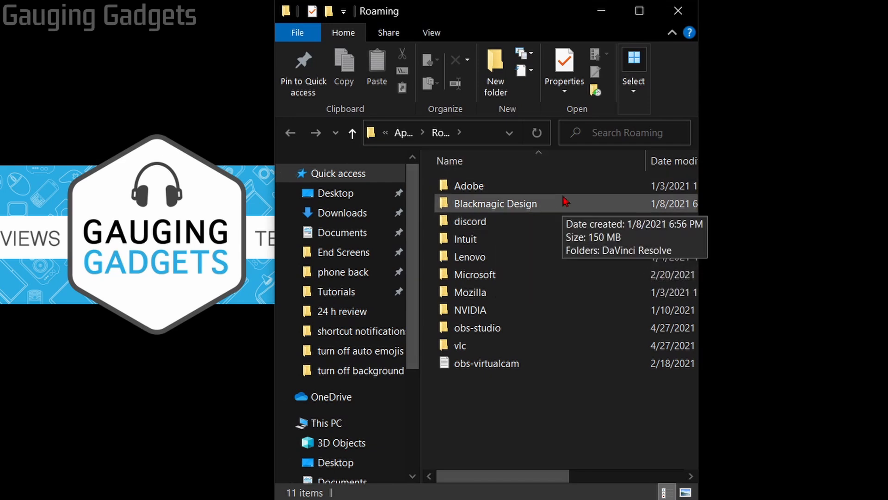
click(469, 221)
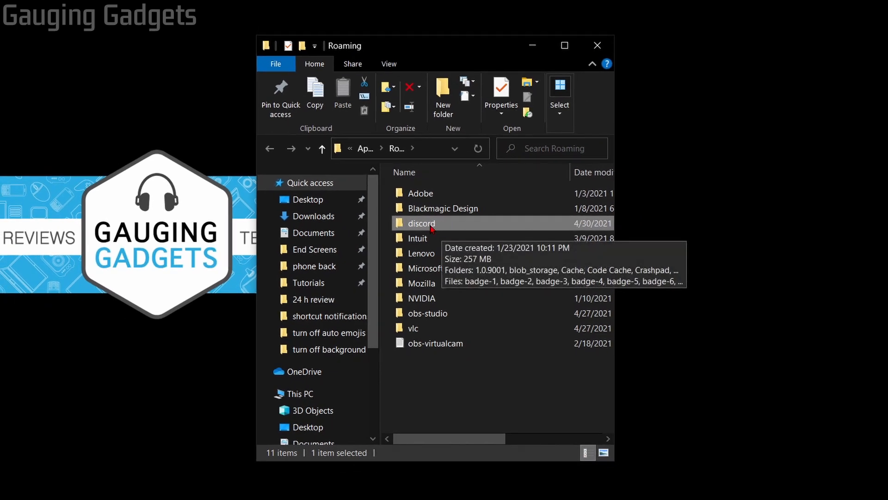
right_click(420, 223)
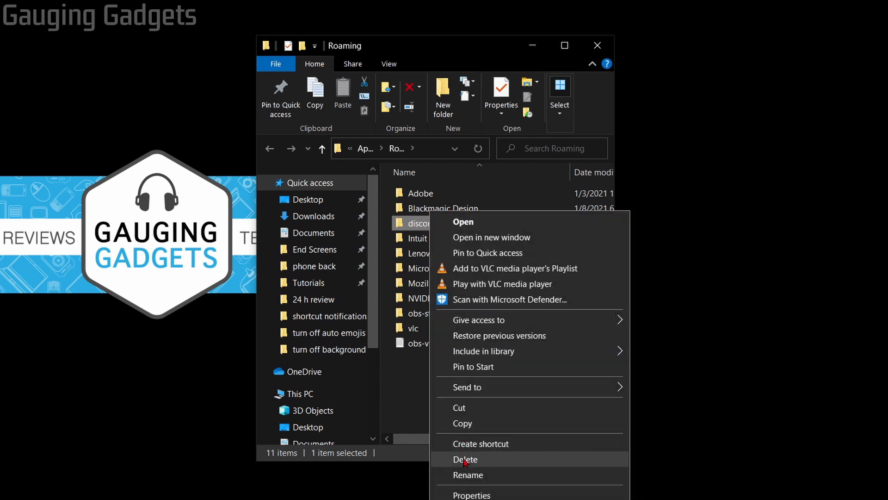
click(465, 460)
text(%localappdata%)
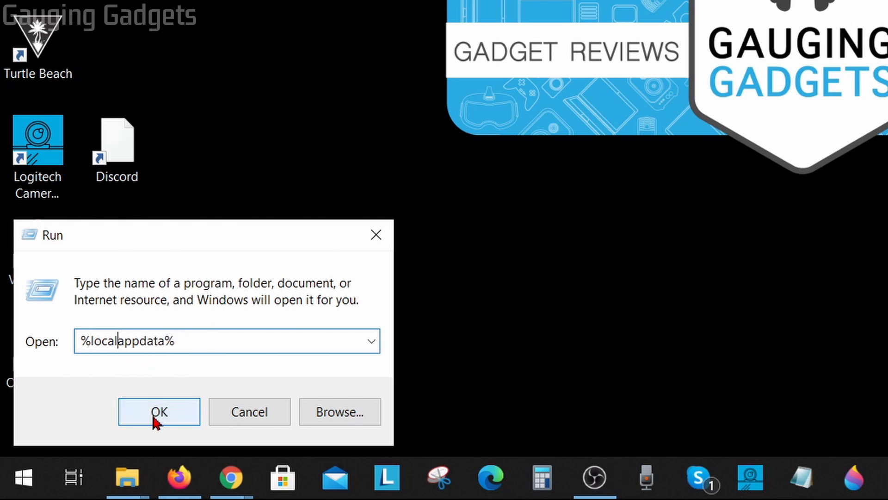
Step: In the AppData Local folder, bring up actions to delete the Discord folder
click(158, 412)
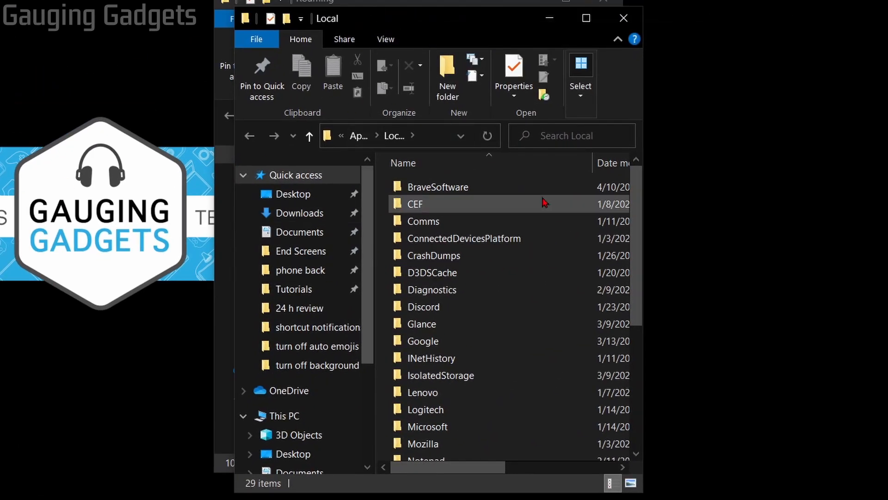
click(423, 306)
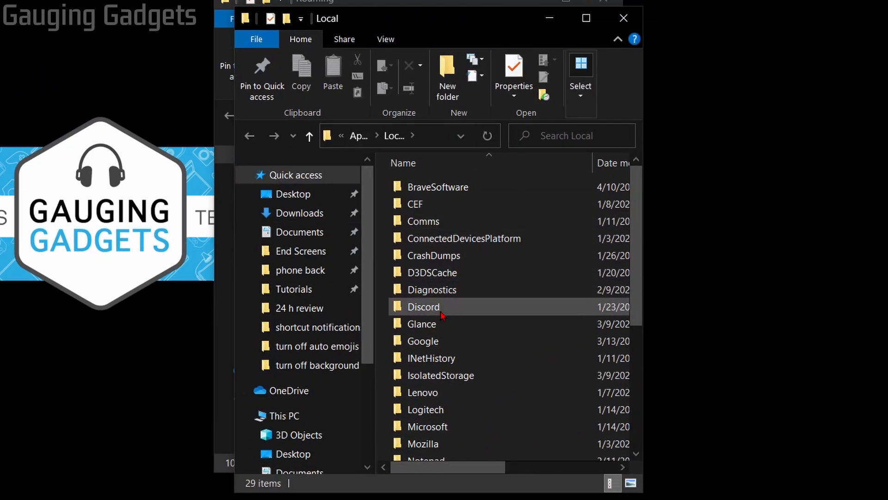
right_click(423, 306)
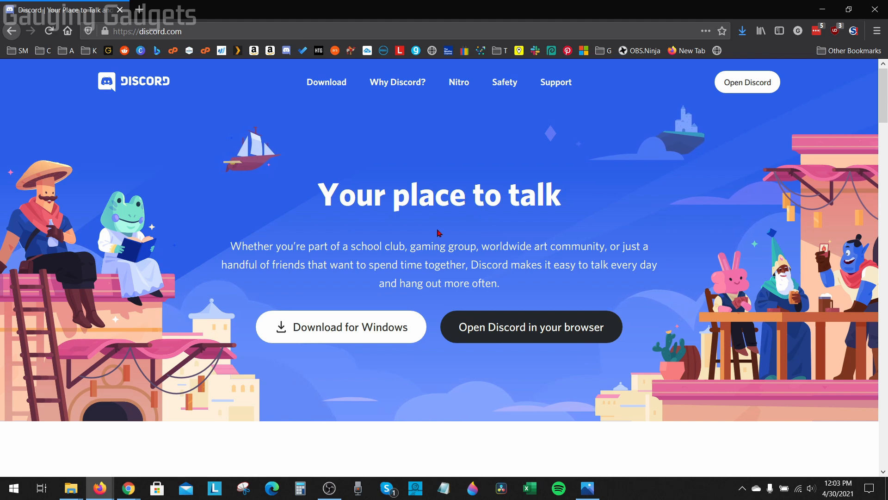
mouse_move(374, 305)
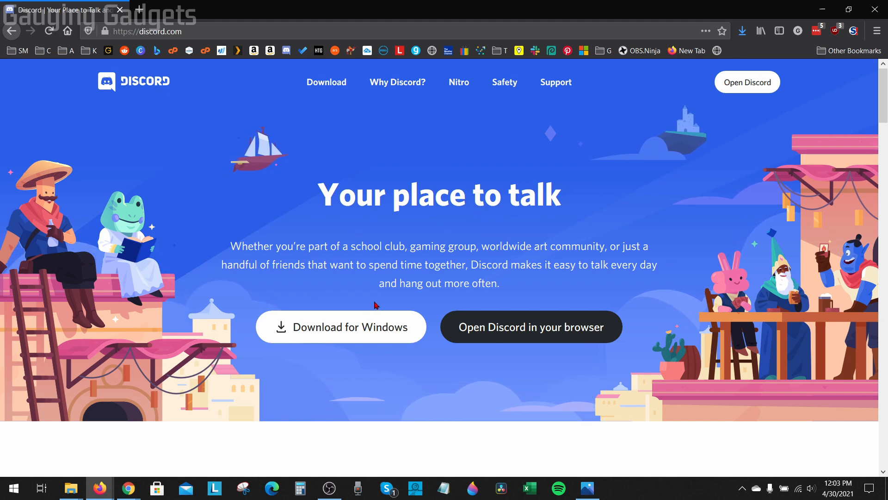
Step: Download and save DiscordSetup.exe from discord.com's Download for Windows
click(341, 327)
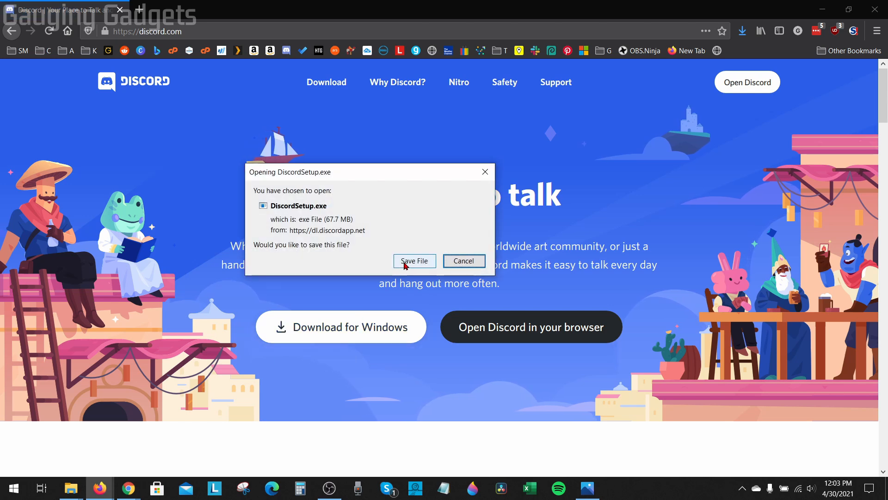
click(415, 261)
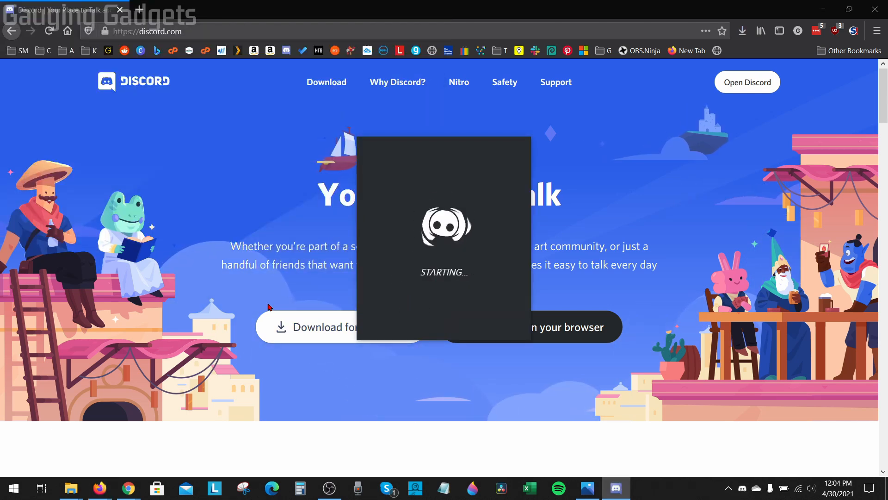